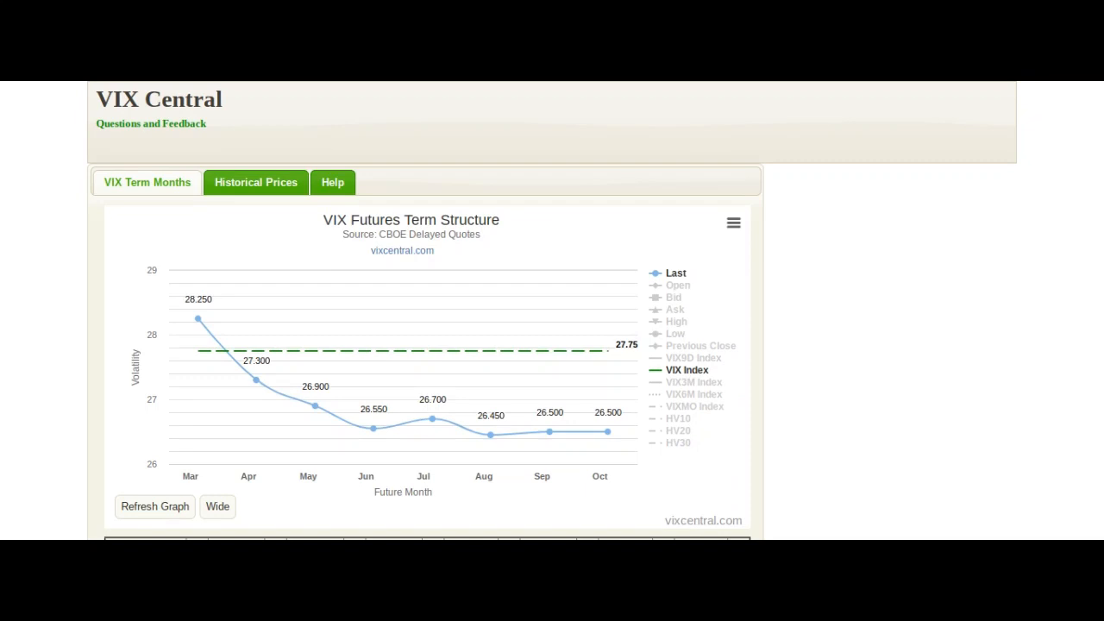
pyautogui.moveTo(76, 328)
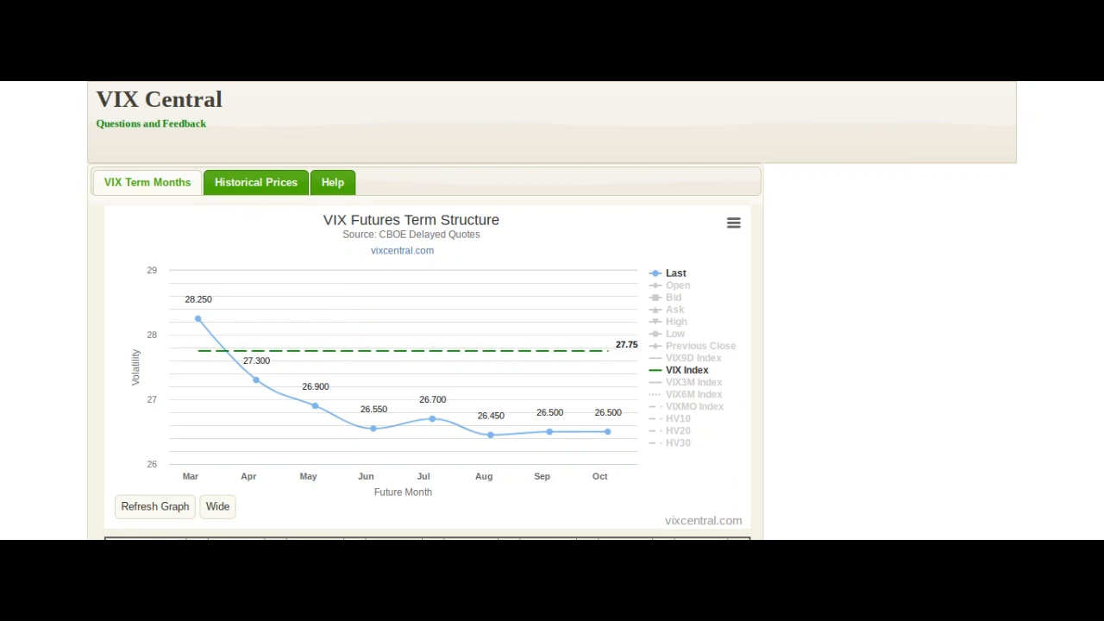
pyautogui.moveTo(255, 348)
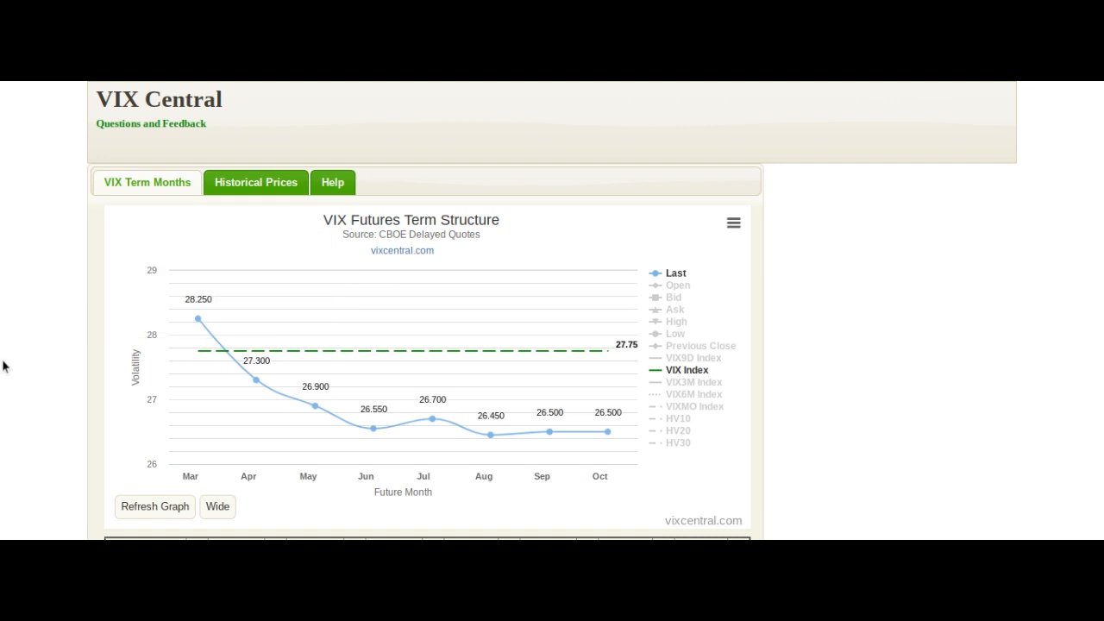
pyautogui.moveTo(27, 348)
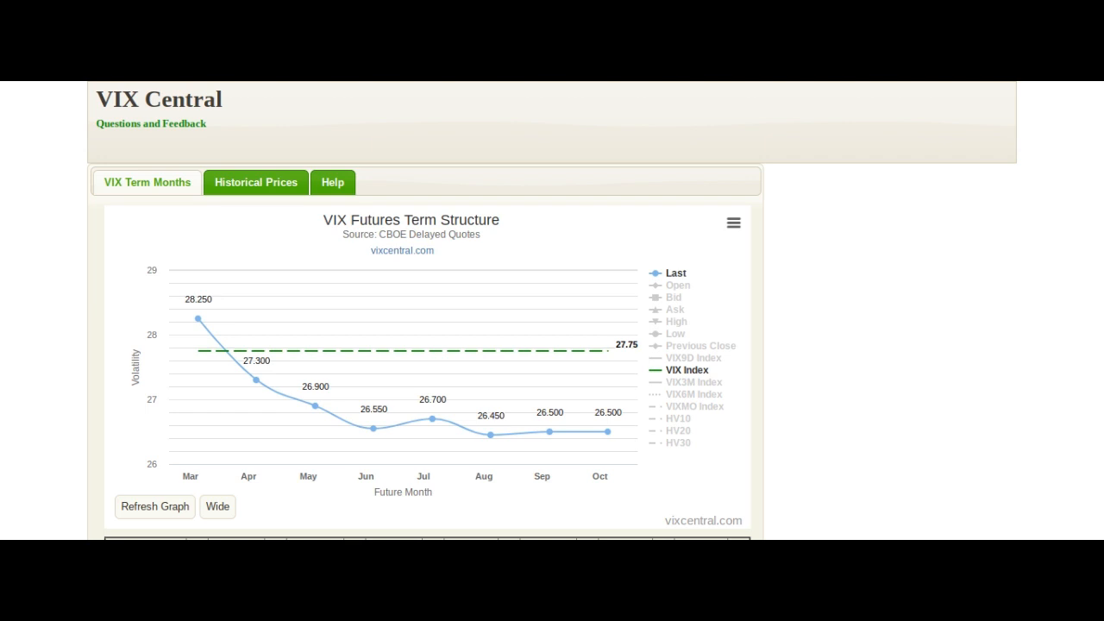
pyautogui.moveTo(59, 307)
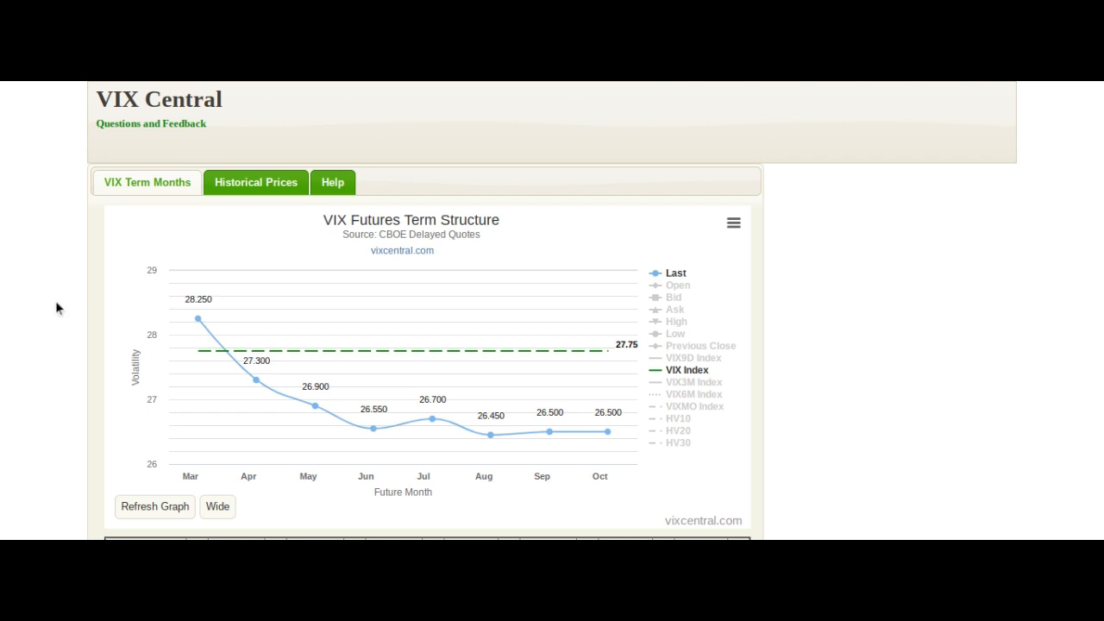